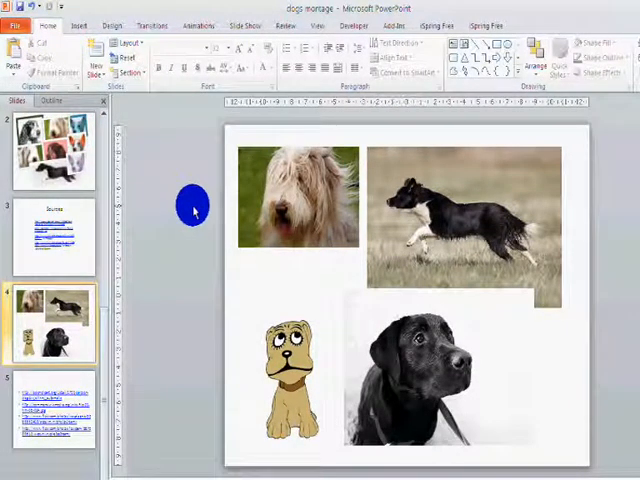
- Select the shaggy sheepdog photo and show the Picture Tools Format ribbon
drag(190, 208, 280, 196)
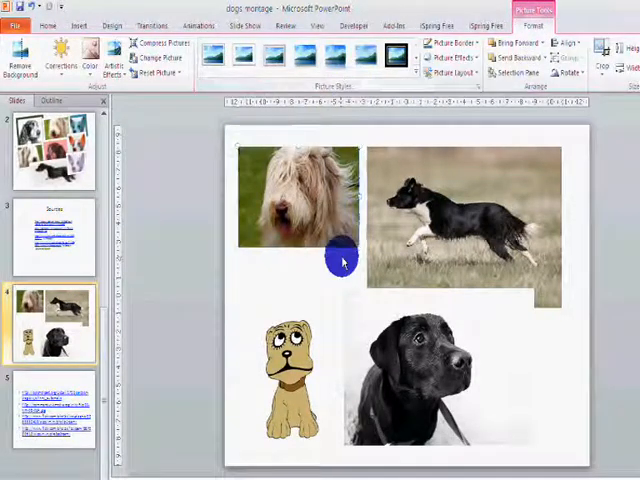
click(300, 196)
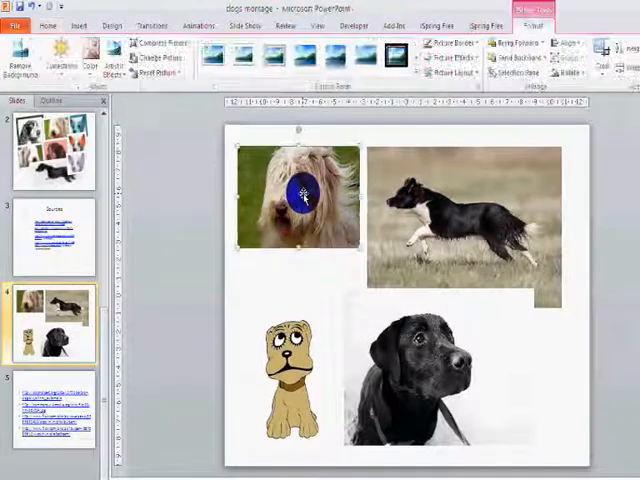
click(388, 62)
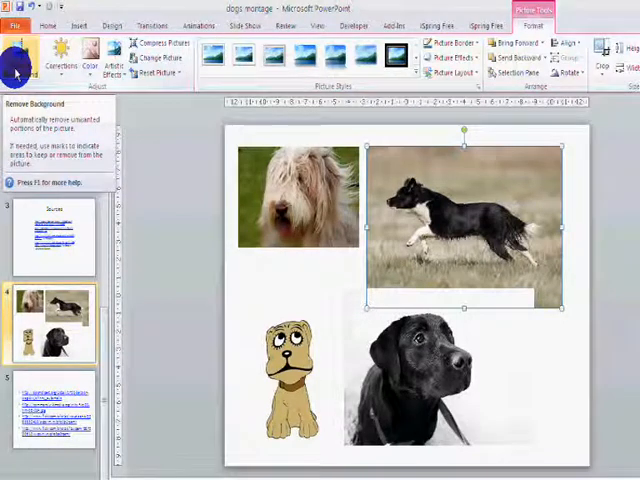
- Remove the grassy background from the running collie photo and keep the changes
click(16, 60)
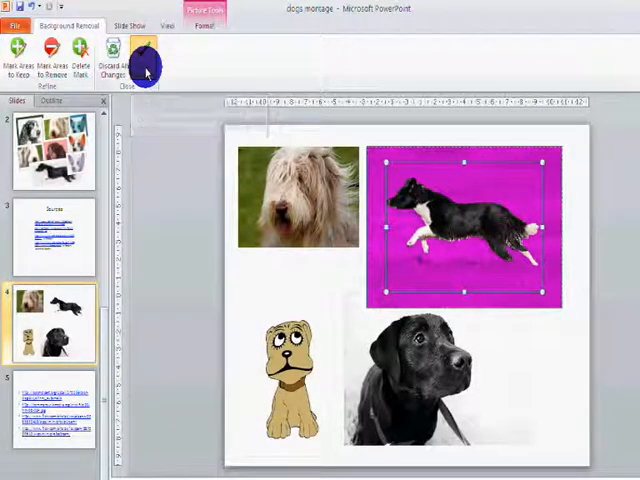
click(140, 58)
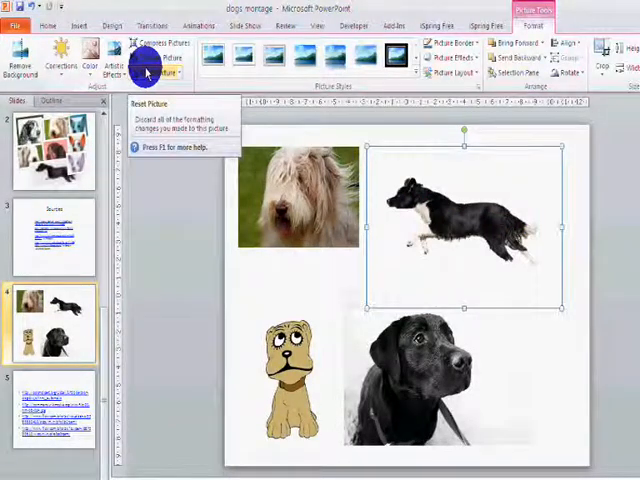
mouse_move(452, 210)
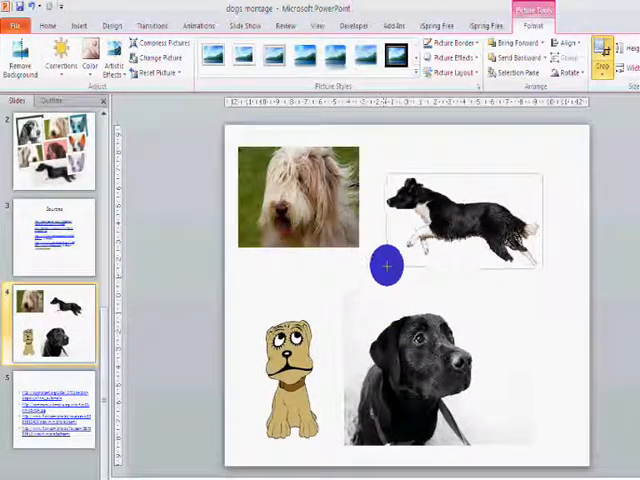
- Crop the background-free collie picture tightly around the running dog
click(460, 224)
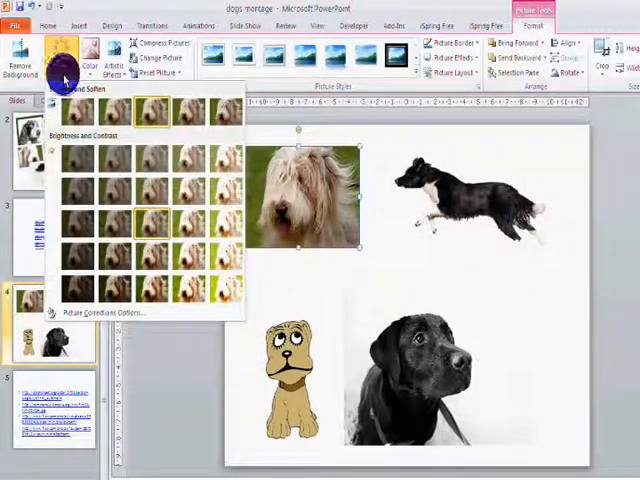
mouse_move(196, 188)
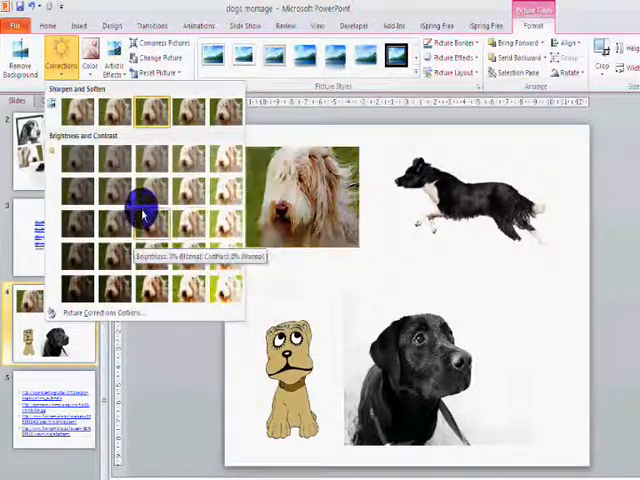
mouse_move(192, 218)
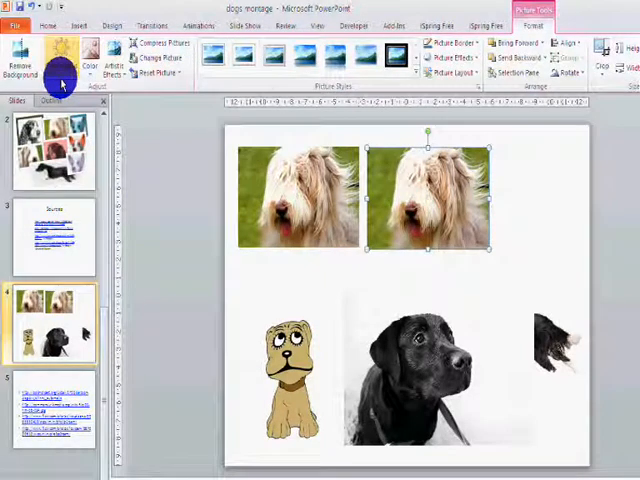
- Give the copied sheepdog a high colour saturation and a warmer orange colour tone
click(88, 52)
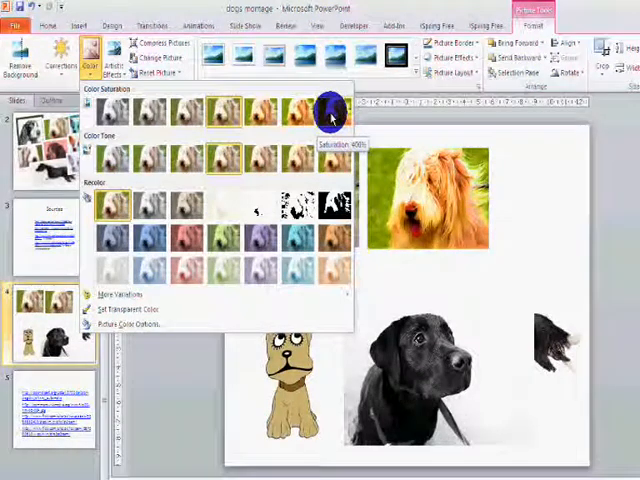
click(330, 108)
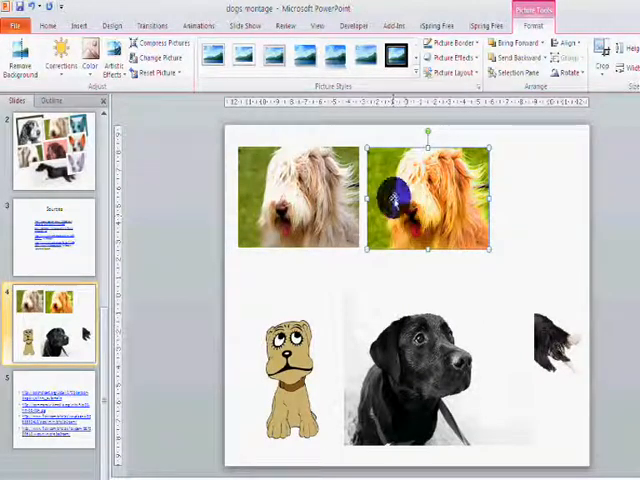
click(92, 58)
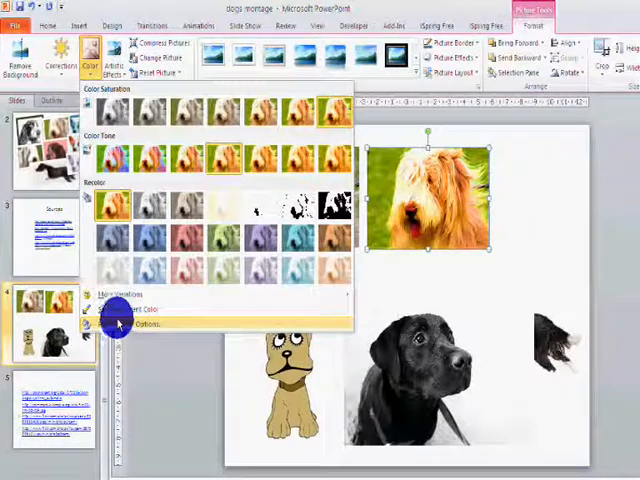
click(116, 322)
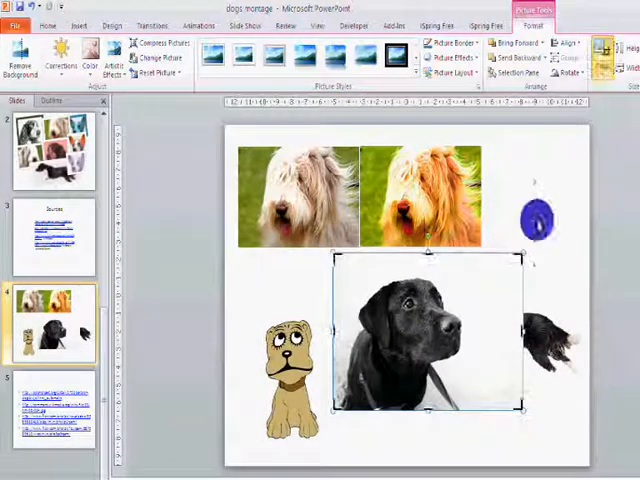
- Crop the black Labrador to a narrower frame and enlarge the collie at the right edge
click(608, 50)
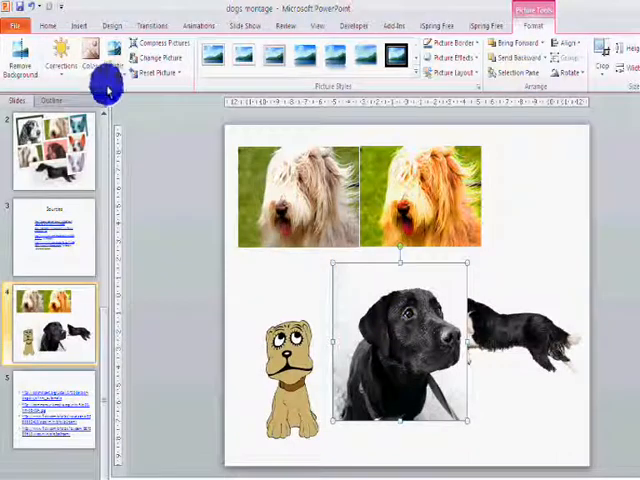
click(88, 52)
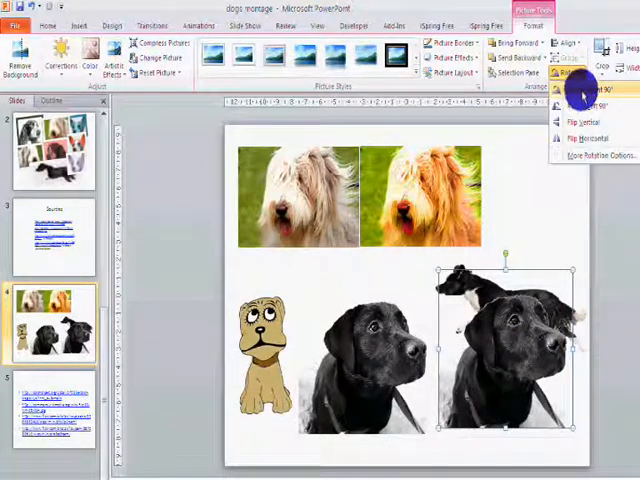
- Flip the copied Labrador horizontally so it mirrors the original
click(588, 90)
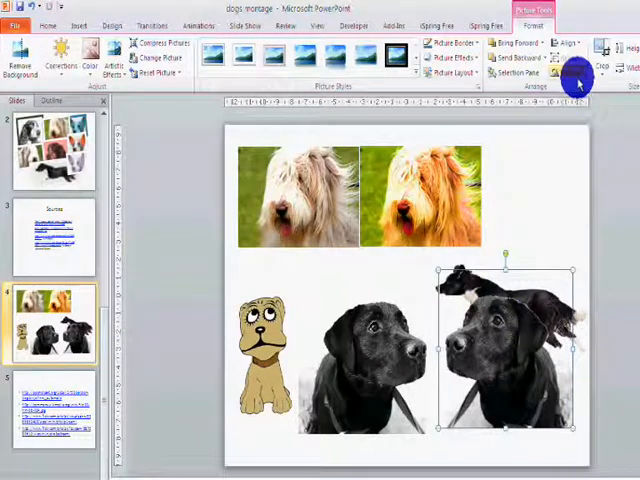
mouse_move(576, 78)
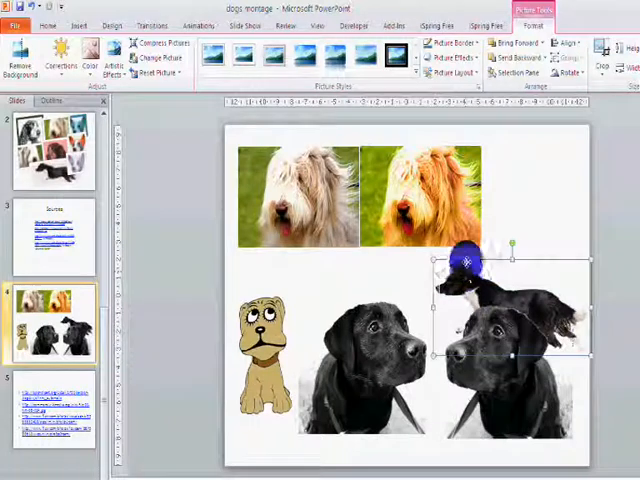
- Lay the collie across the right Labrador's top and send the Labrador behind it
drag(464, 262, 500, 324)
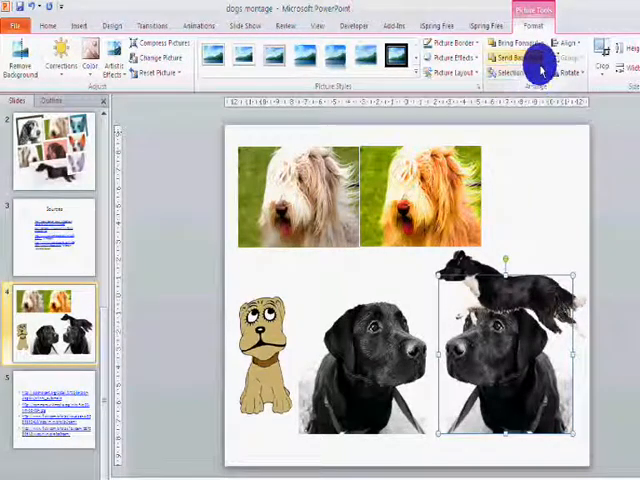
click(512, 72)
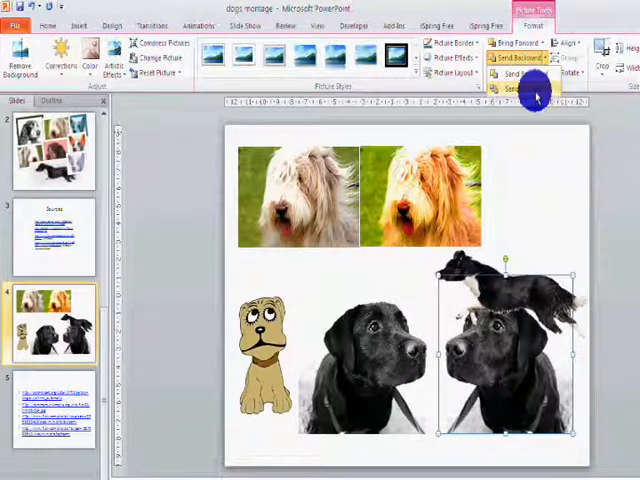
mouse_move(516, 88)
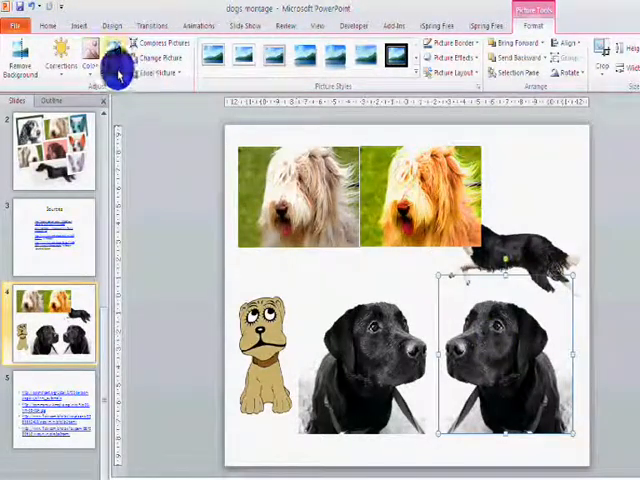
- Apply a sketch-like artistic effect to the right Labrador, reset the picture, then undo to keep it
click(116, 60)
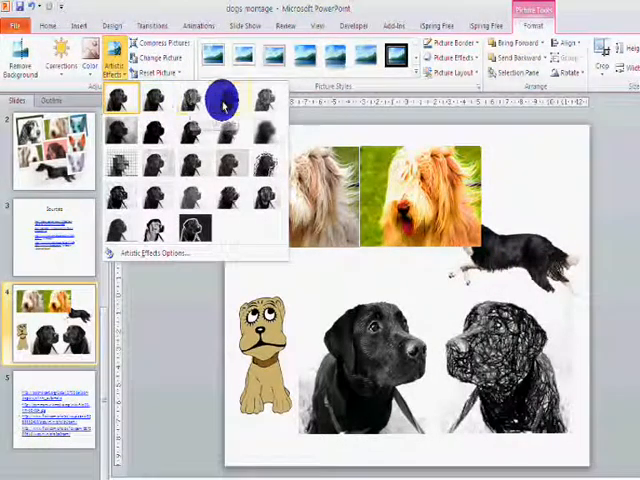
mouse_move(190, 100)
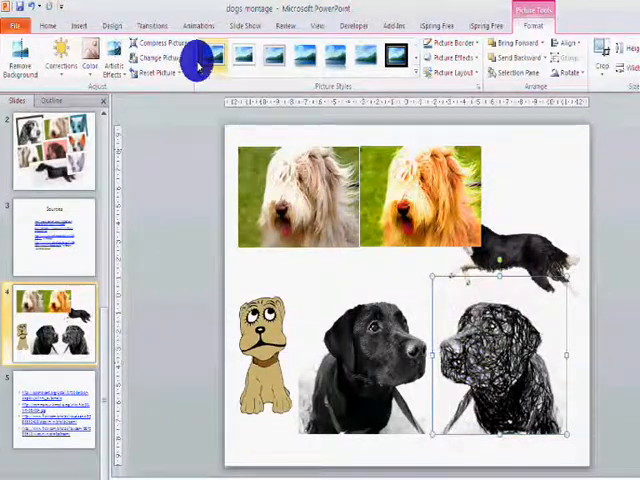
click(152, 74)
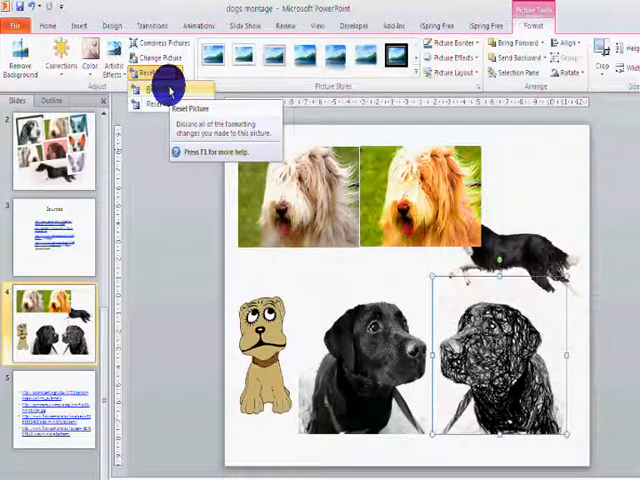
click(156, 72)
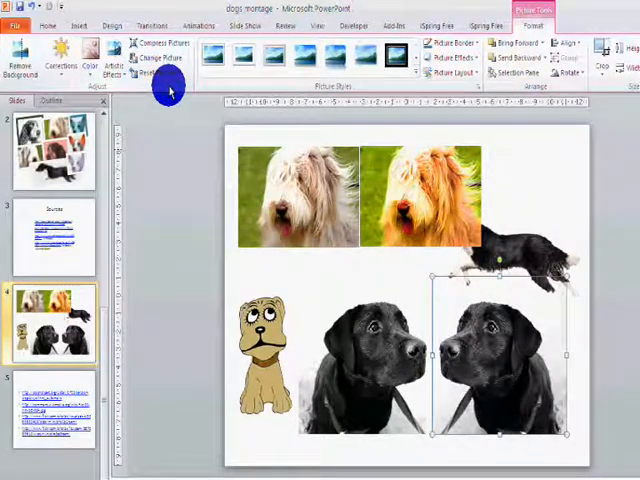
click(112, 62)
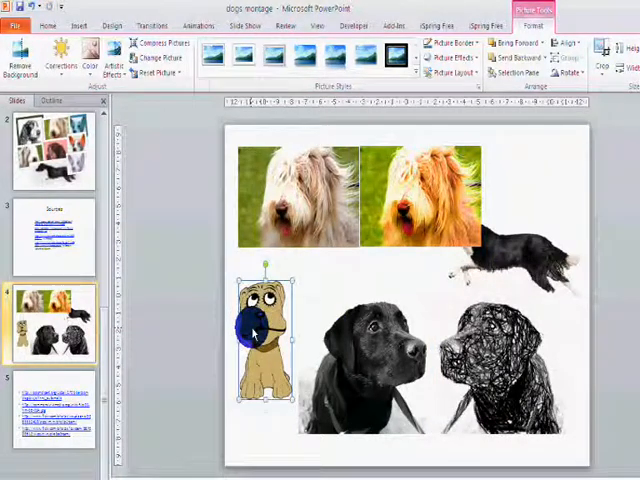
- Apply a framed picture style to the cartoon dog from the full styles gallery
click(216, 56)
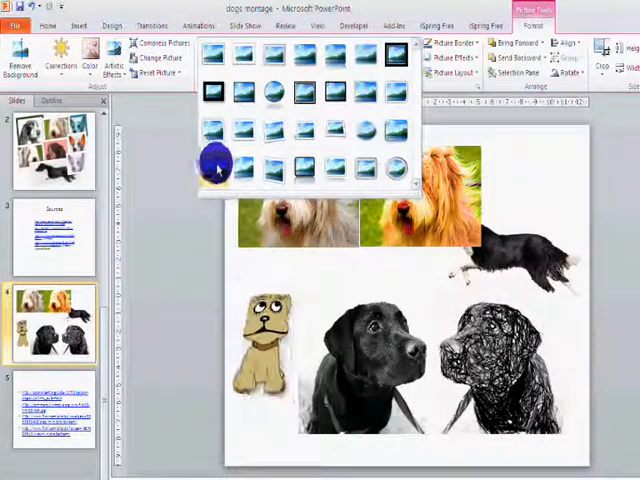
click(216, 160)
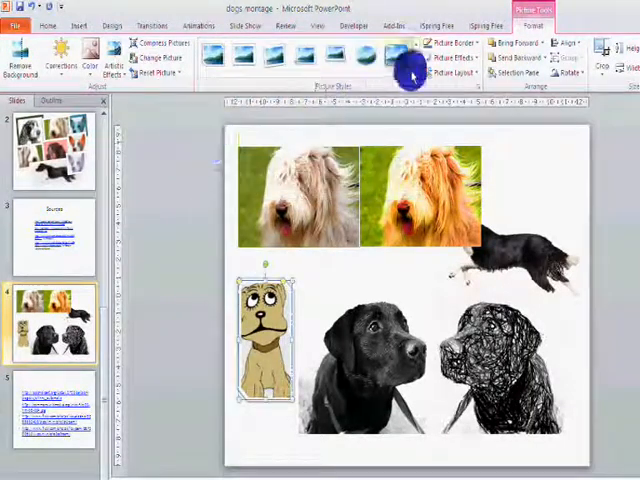
click(452, 44)
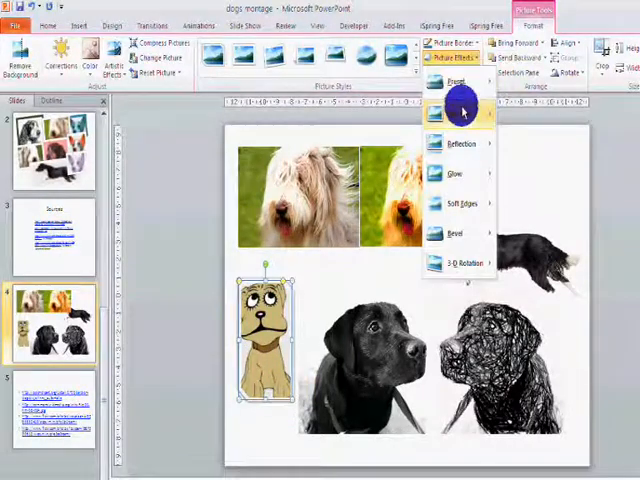
- Add a shadow to the cartoon dog and move the collie along the orange sheepdog photo's bottom
click(456, 144)
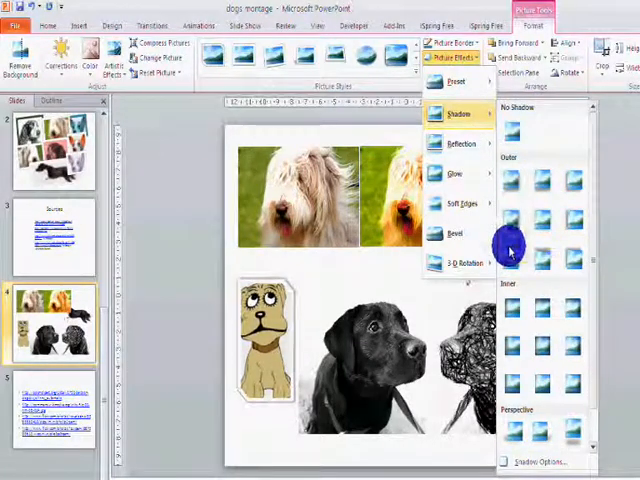
click(464, 264)
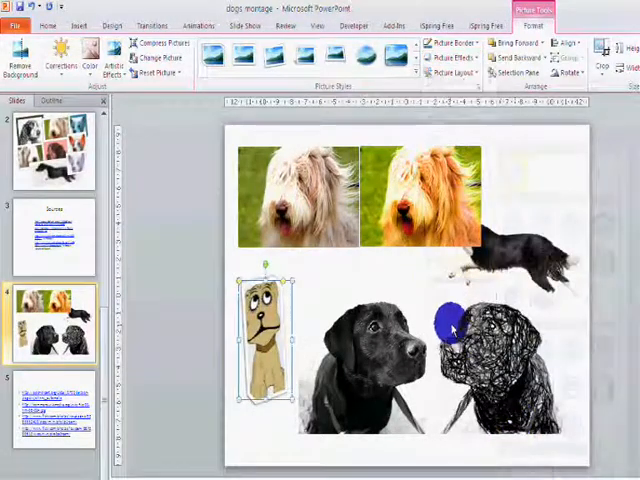
click(88, 60)
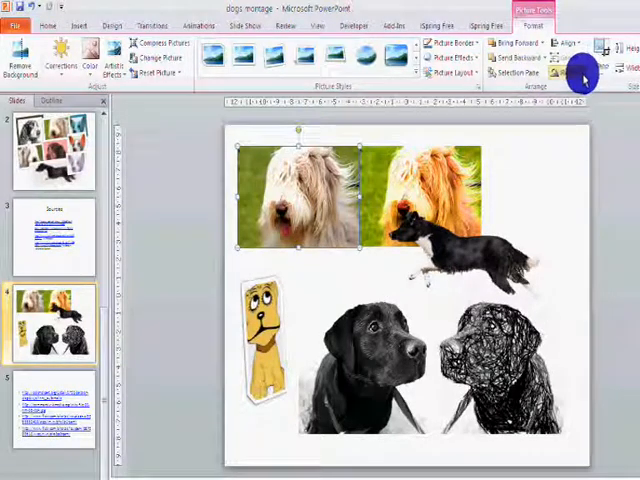
click(572, 72)
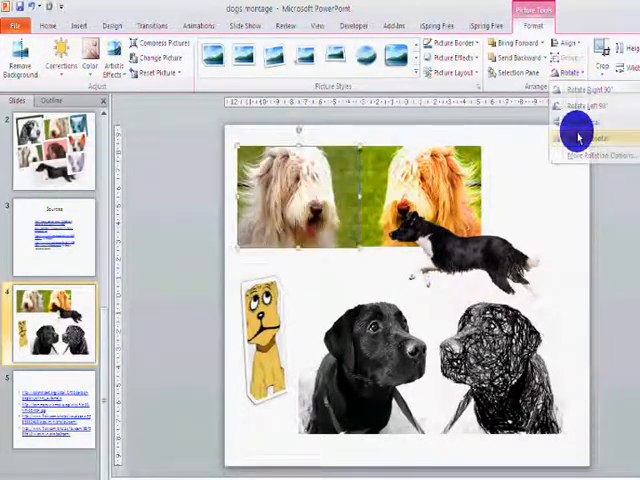